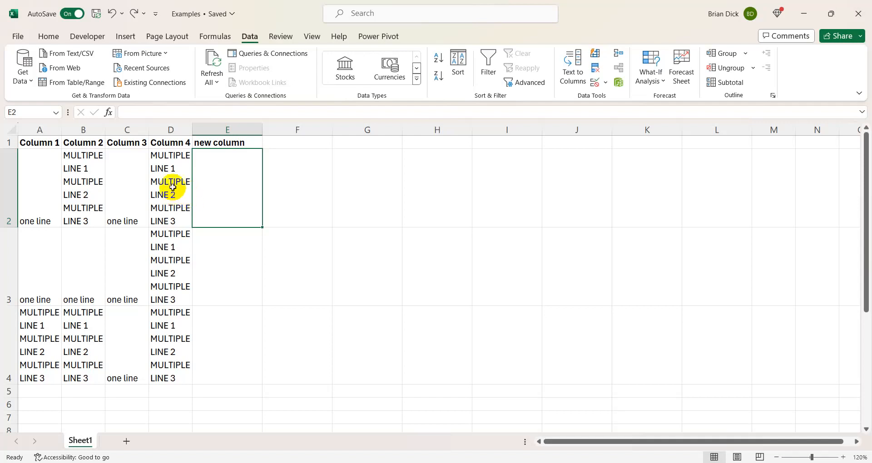
Step: Review the multi-line data in columns 1-4 and select the first empty cell E2 under the new column
{"action": "left_click_drag", "start_coordinate": [171, 187], "coordinate": [134, 337]}
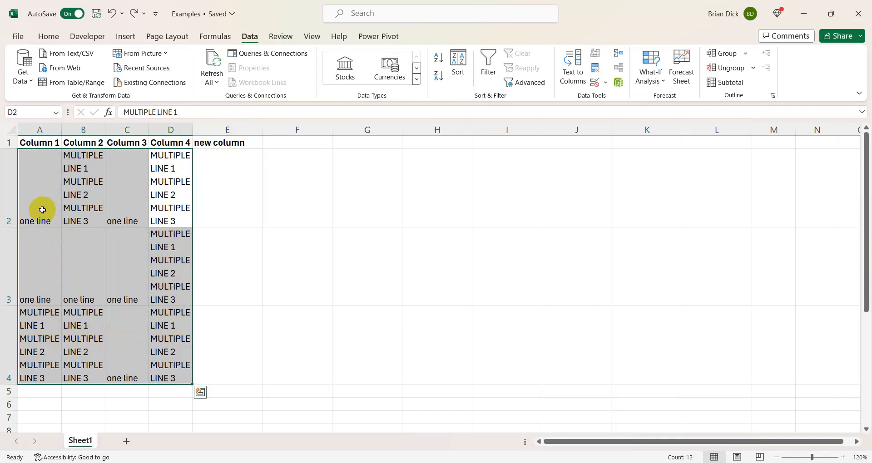
{"action": "left_click", "coordinate": [39, 204]}
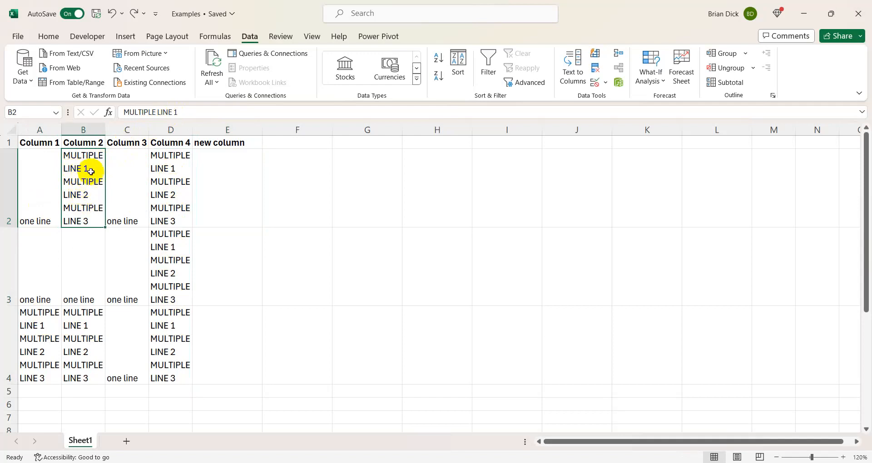
{"action": "mouse_move", "coordinate": [223, 175]}
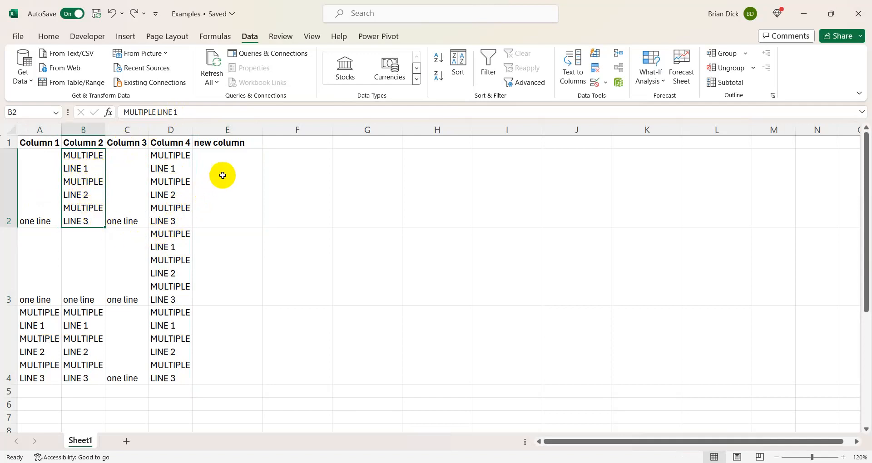
{"action": "mouse_move", "coordinate": [217, 178]}
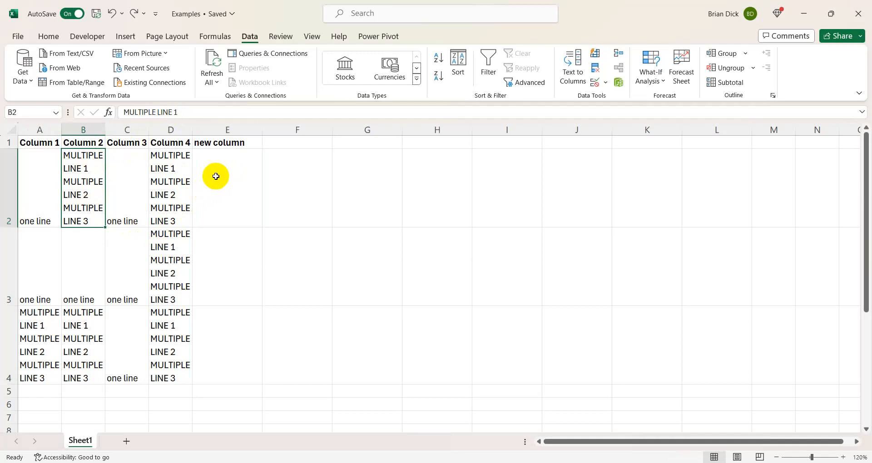
{"action": "mouse_move", "coordinate": [230, 169]}
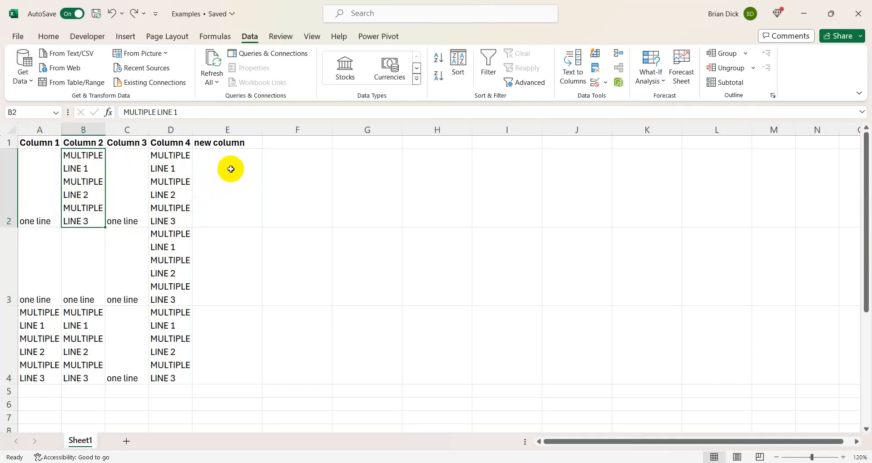
{"action": "mouse_move", "coordinate": [232, 187]}
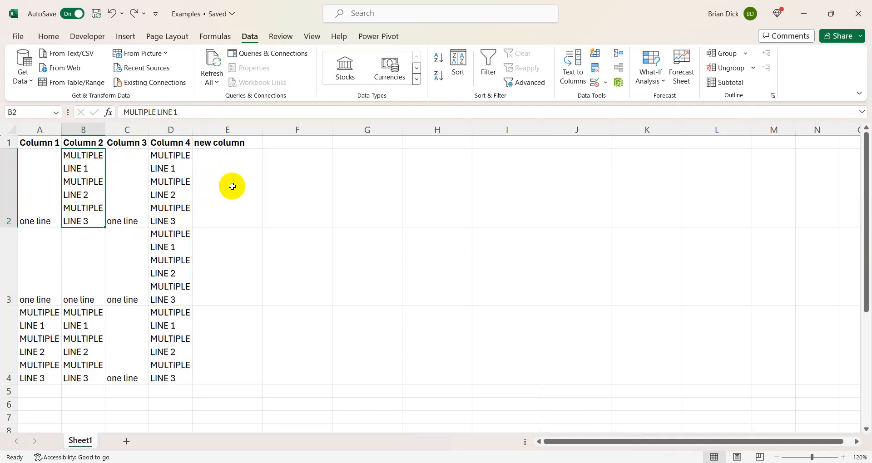
{"action": "left_click", "coordinate": [227, 189]}
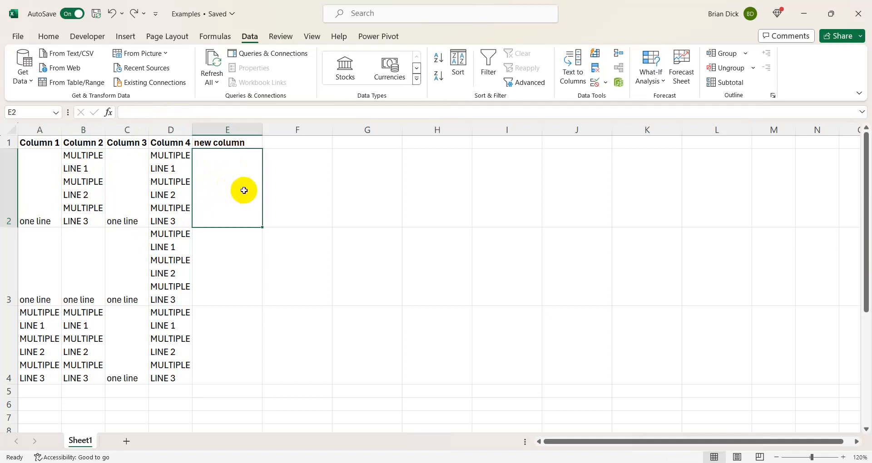
{"action": "mouse_move", "coordinate": [233, 160]}
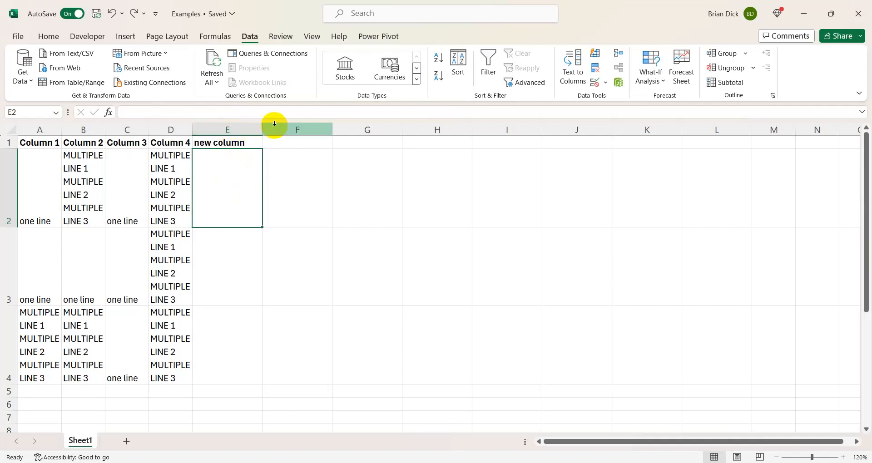
{"action": "mouse_move", "coordinate": [256, 173]}
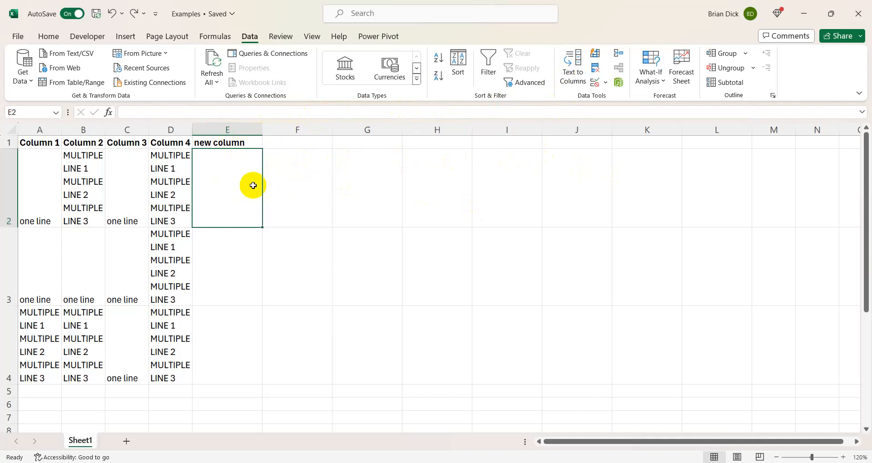
{"action": "mouse_move", "coordinate": [232, 142]}
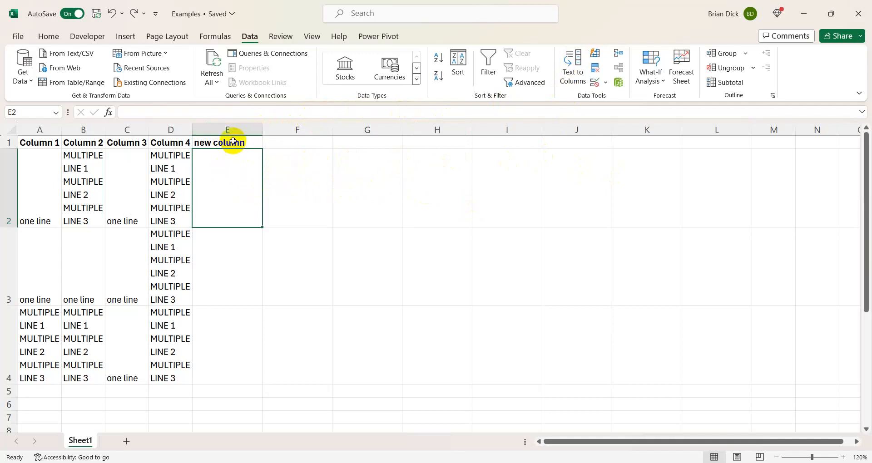
{"action": "mouse_move", "coordinate": [234, 199]}
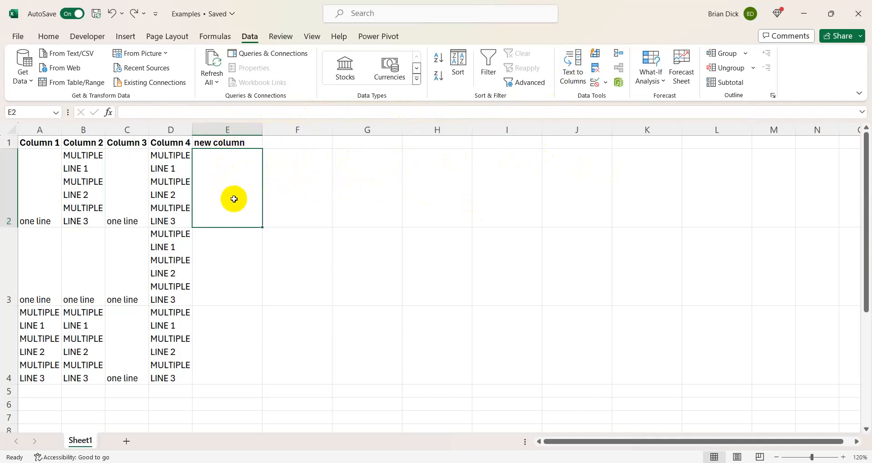
{"action": "mouse_move", "coordinate": [223, 191]}
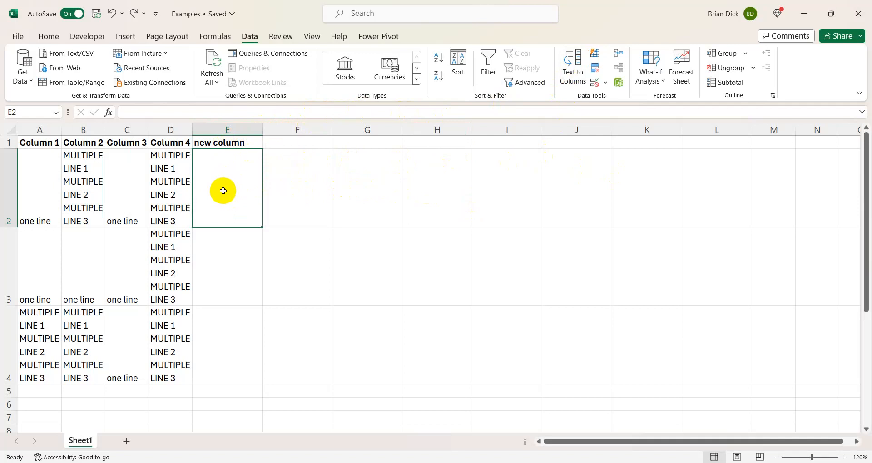
Step: Build the formula =A2&CHAR(10)&B2&CHAR(10)&C2&CHAR(10)&D2 in E2 to join the row-2 values with line breaks
{"action": "type", "text": "="}
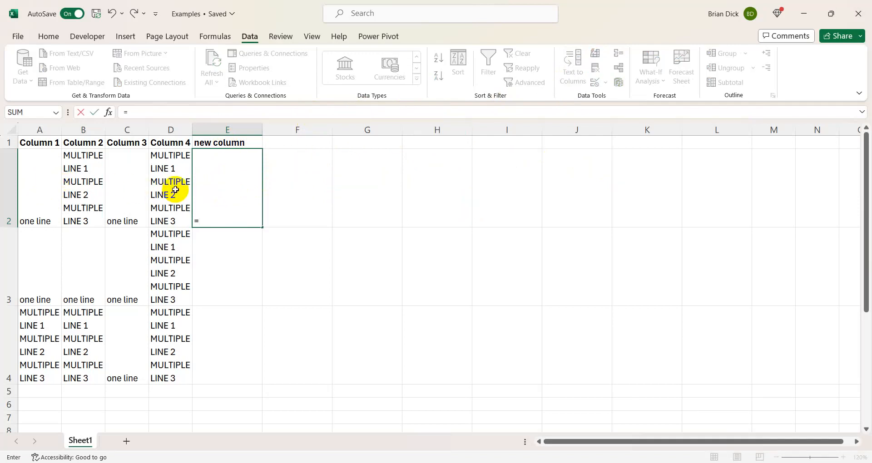
{"action": "mouse_move", "coordinate": [214, 197]}
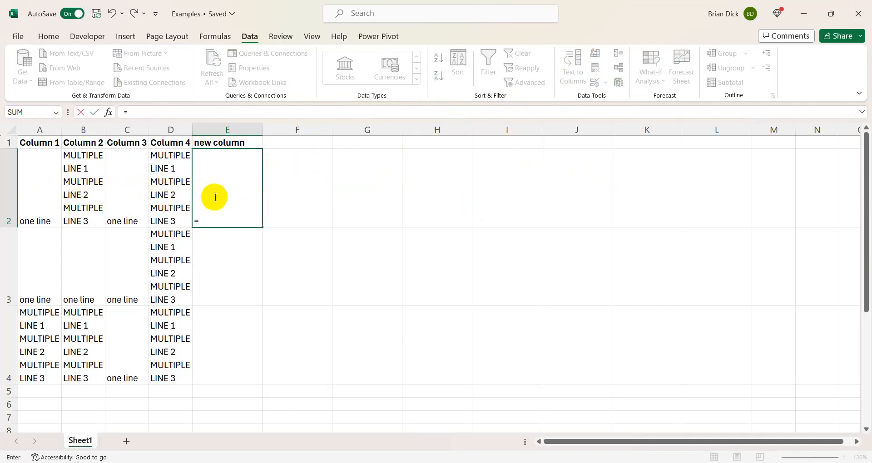
{"action": "mouse_move", "coordinate": [256, 187]}
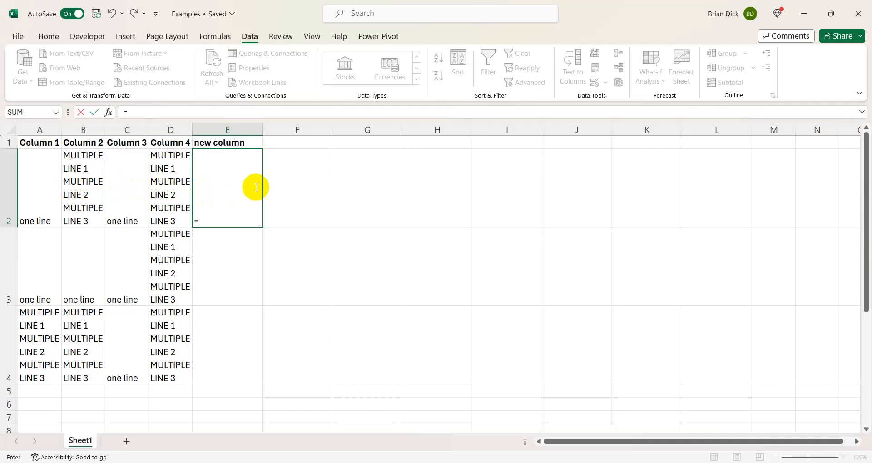
{"action": "type", "text": "a"}
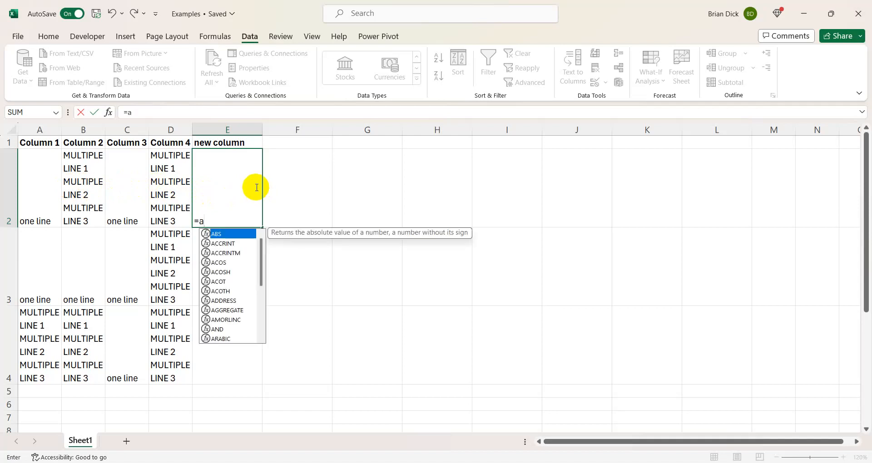
{"action": "type", "text": "2"}
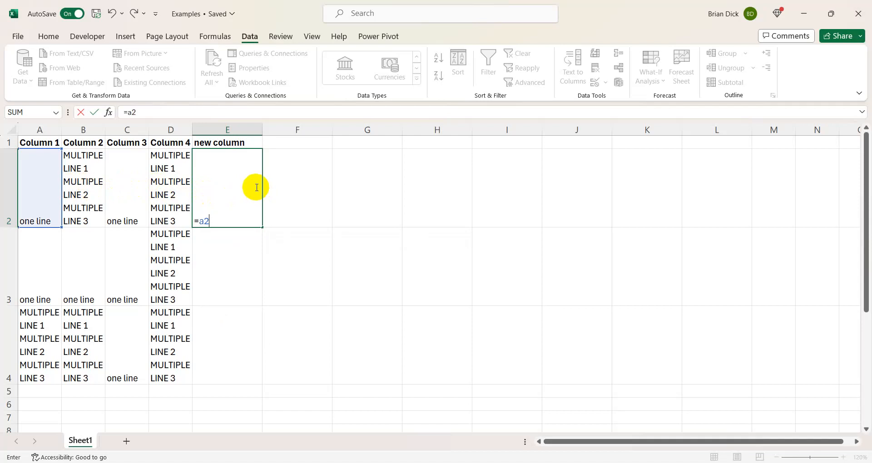
{"action": "type", "text": "&"}
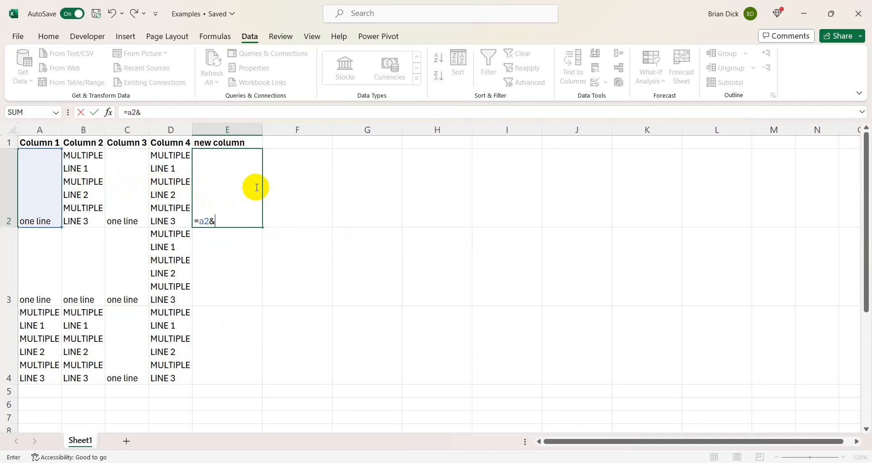
{"action": "type", "text": "char("}
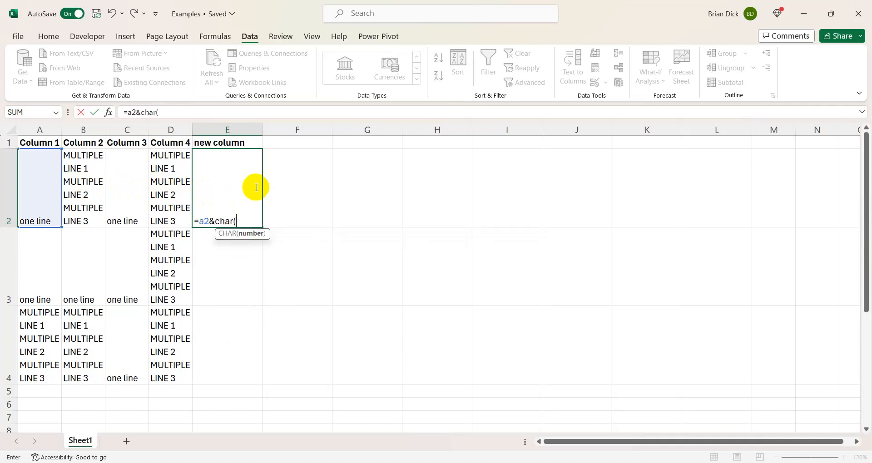
{"action": "type", "text": "10)"}
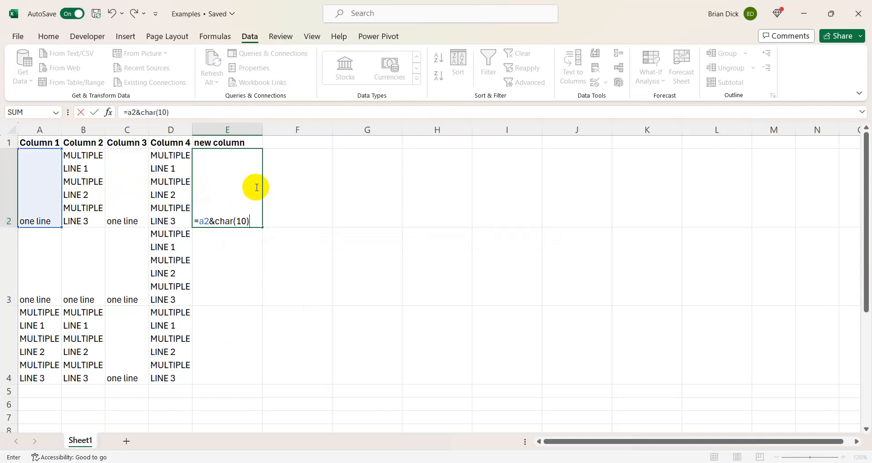
{"action": "type", "text": "&"}
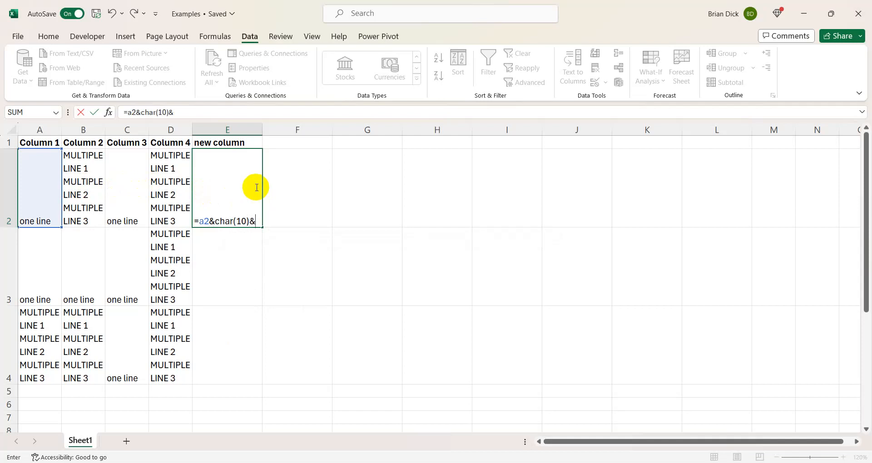
{"action": "left_click", "coordinate": [82, 188]}
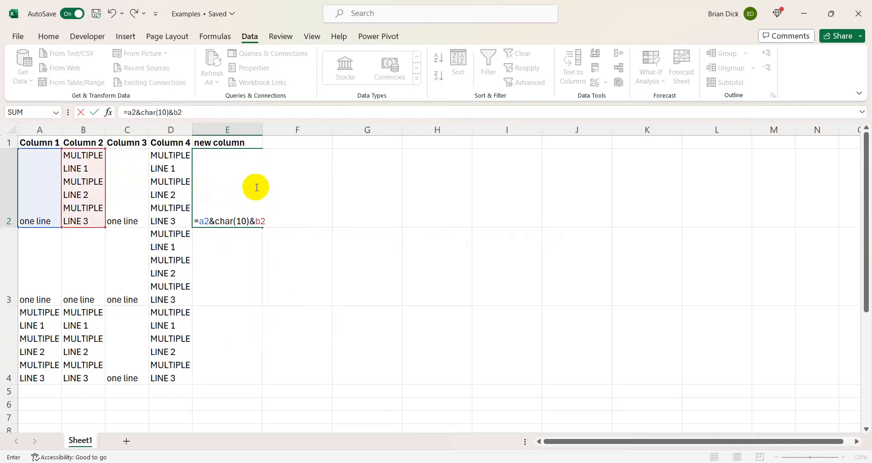
{"action": "type", "text": "&char"}
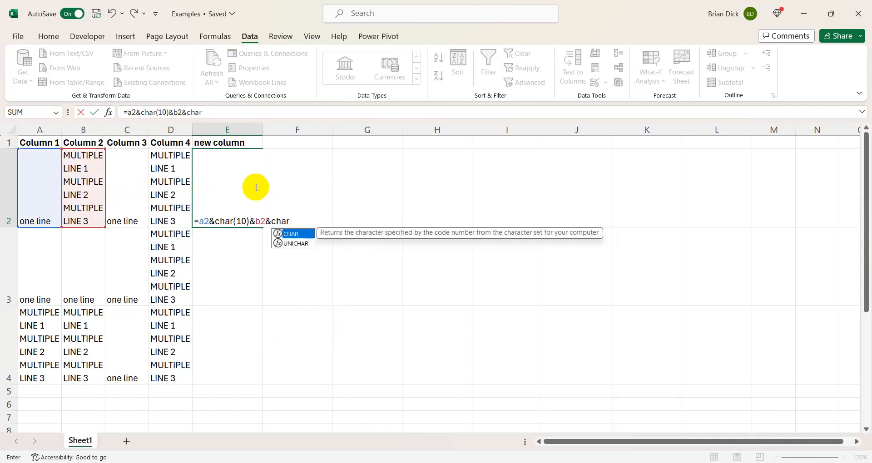
{"action": "type", "text": "(10"}
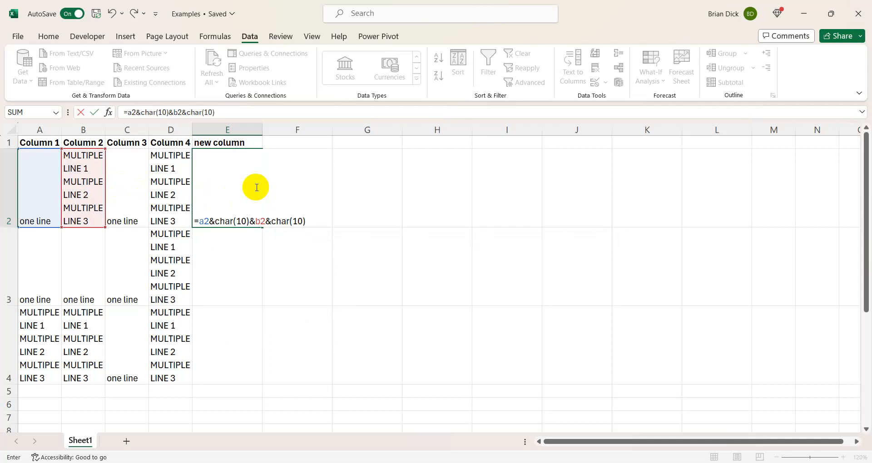
{"action": "left_click", "coordinate": [127, 189]}
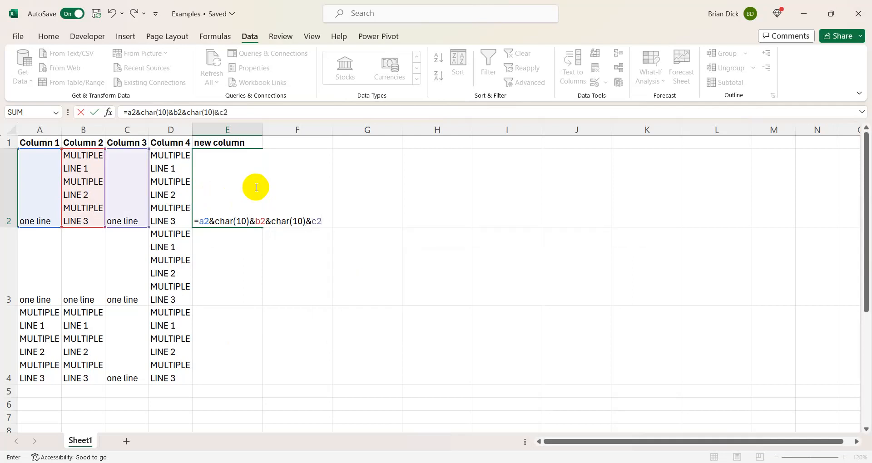
{"action": "type", "text": "&char(10"}
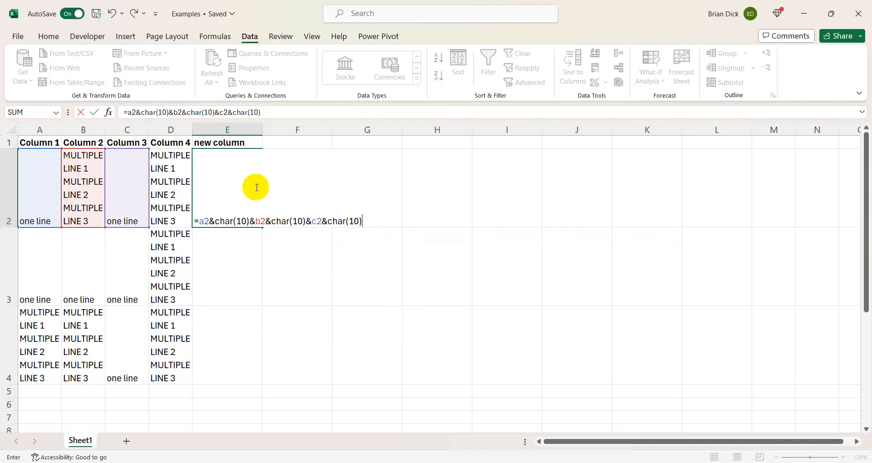
{"action": "type", "text": "&d"}
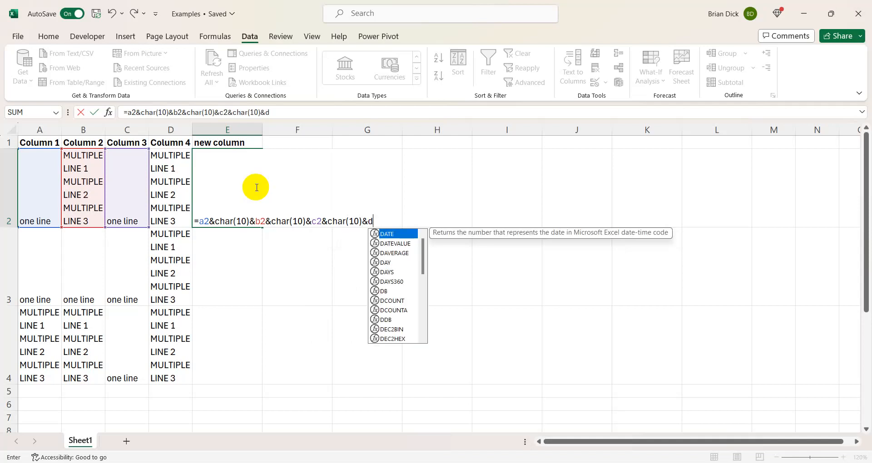
{"action": "type", "text": "2"}
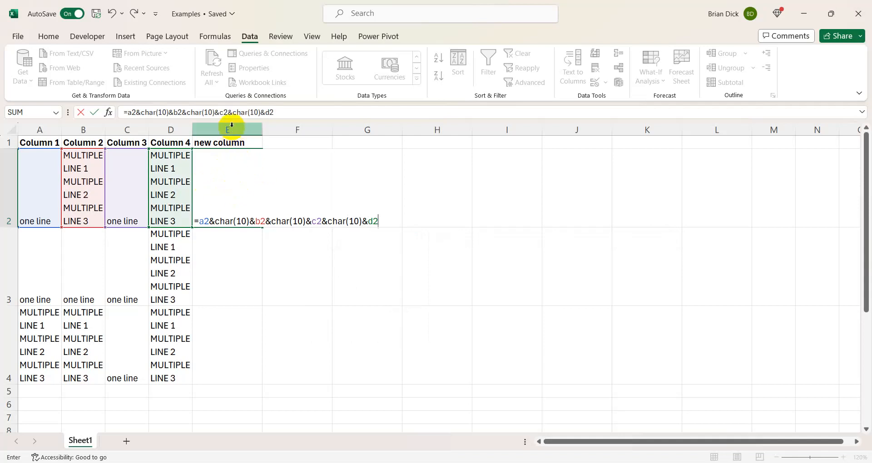
{"action": "mouse_move", "coordinate": [203, 215]}
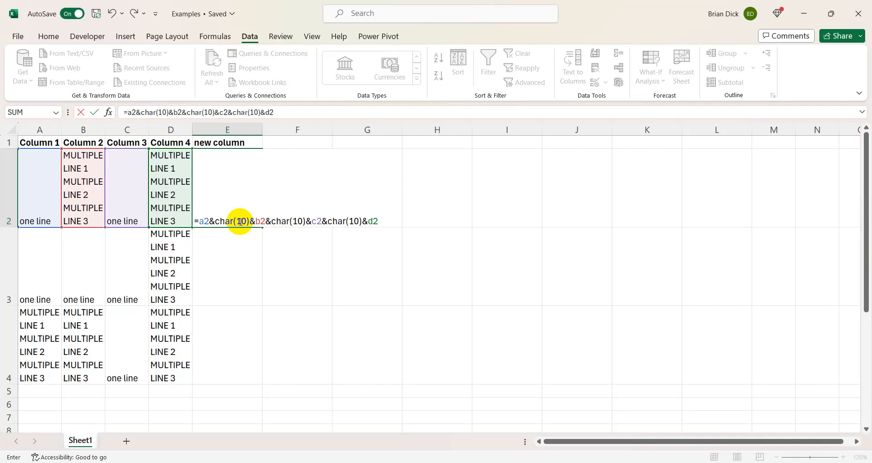
{"action": "mouse_move", "coordinate": [264, 221]}
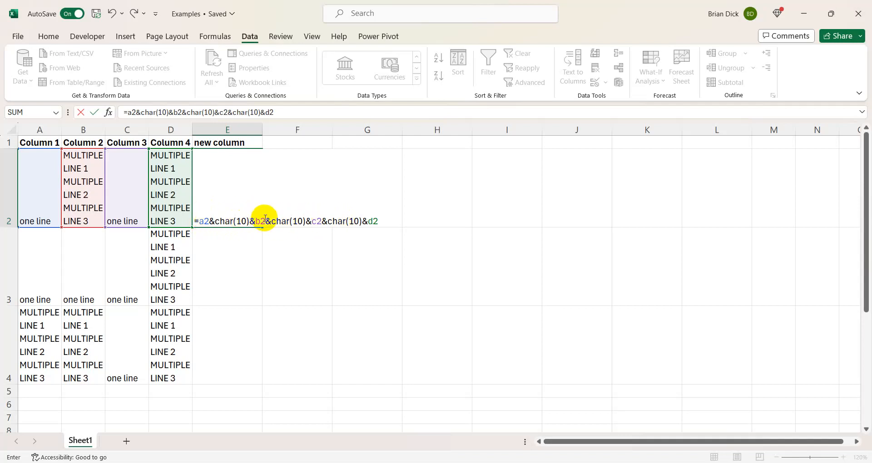
{"action": "mouse_move", "coordinate": [390, 204]}
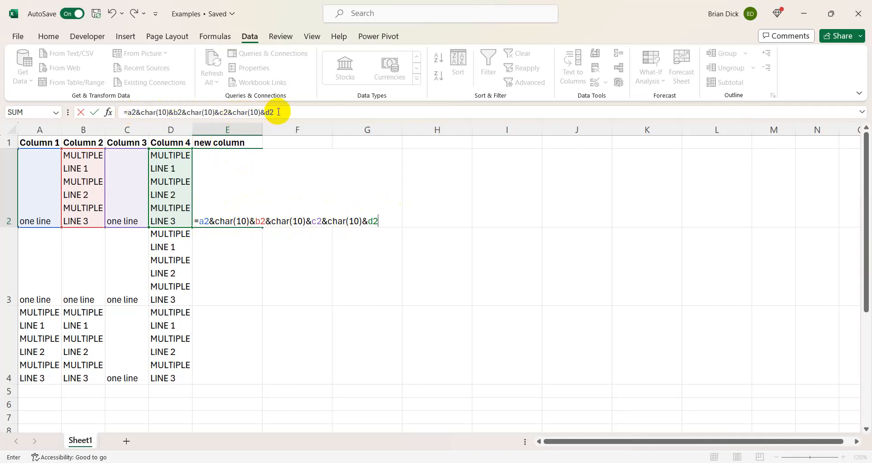
{"action": "mouse_move", "coordinate": [227, 111]}
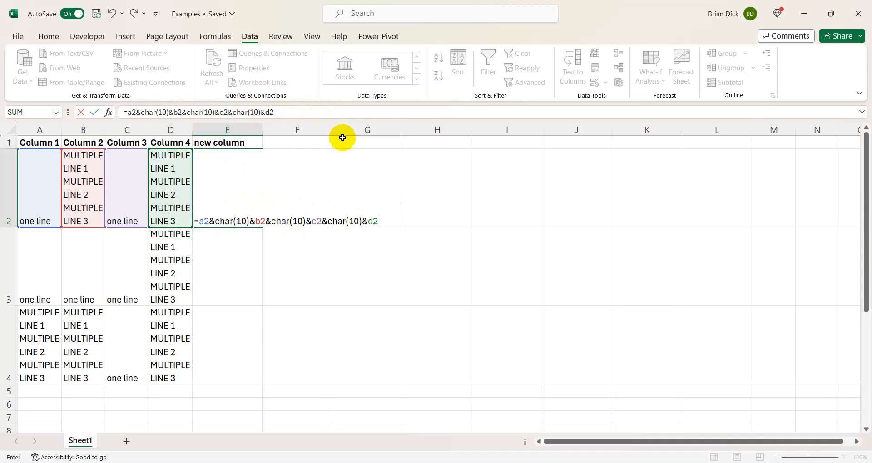
Step: Enter the joining formula in E2 and fill it down through E4
{"action": "key", "text": "enter"}
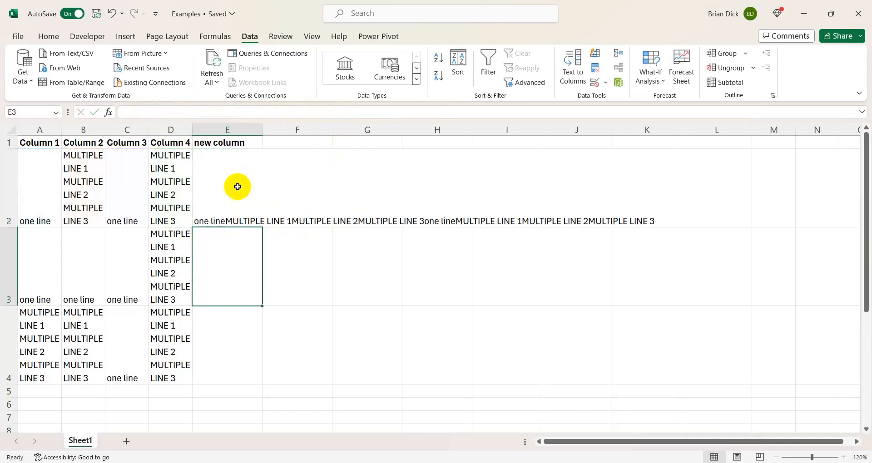
{"action": "left_click", "coordinate": [227, 189]}
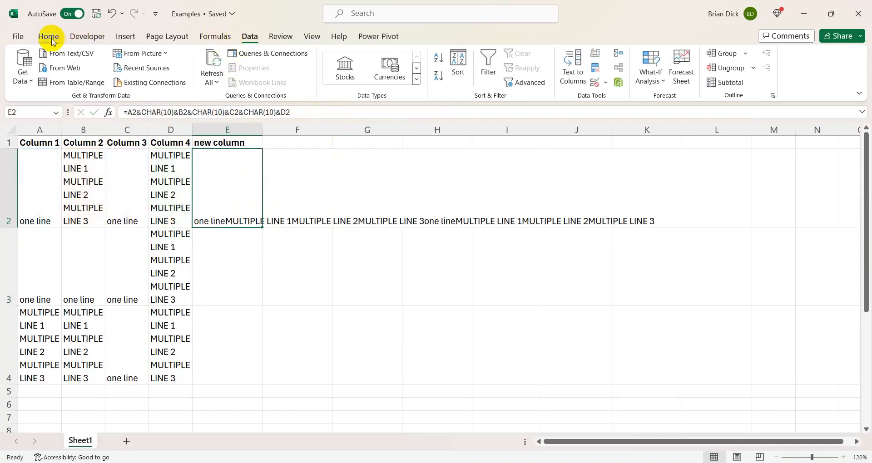
{"action": "left_click", "coordinate": [48, 37]}
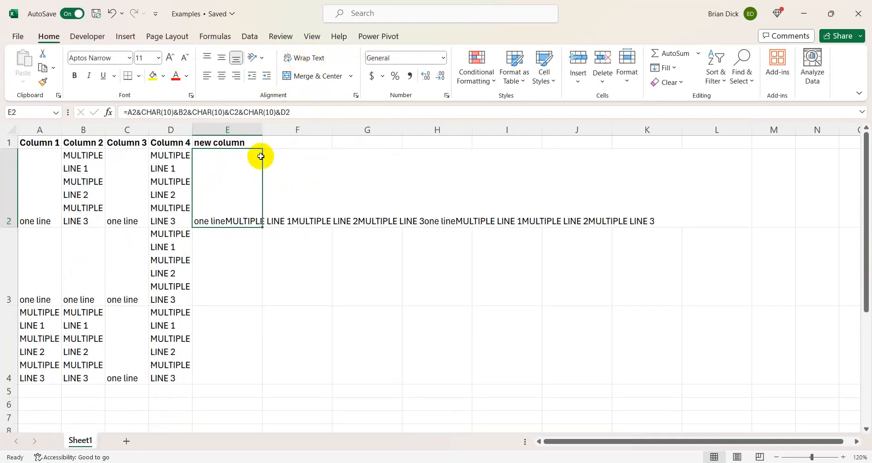
{"action": "left_click_drag", "start_coordinate": [261, 156], "coordinate": [260, 288]}
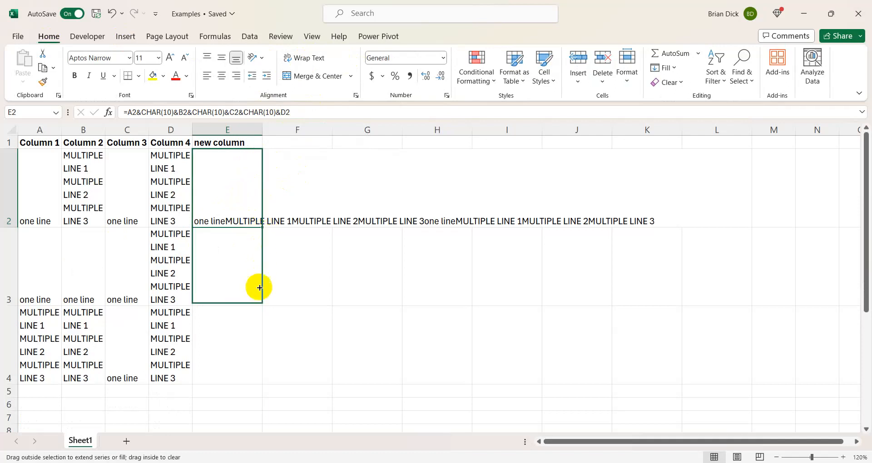
{"action": "left_click_drag", "start_coordinate": [260, 288], "coordinate": [227, 353]}
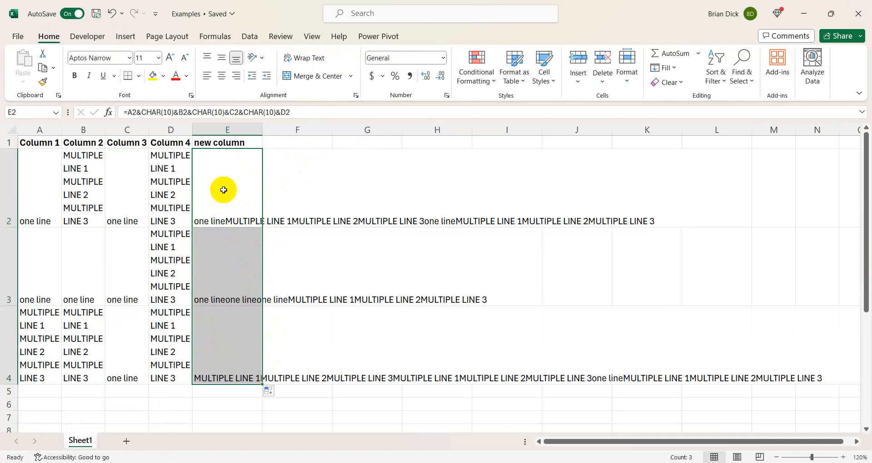
Step: Paste the filled column E back over itself as plain values instead of formulas
{"action": "right_click", "coordinate": [223, 190]}
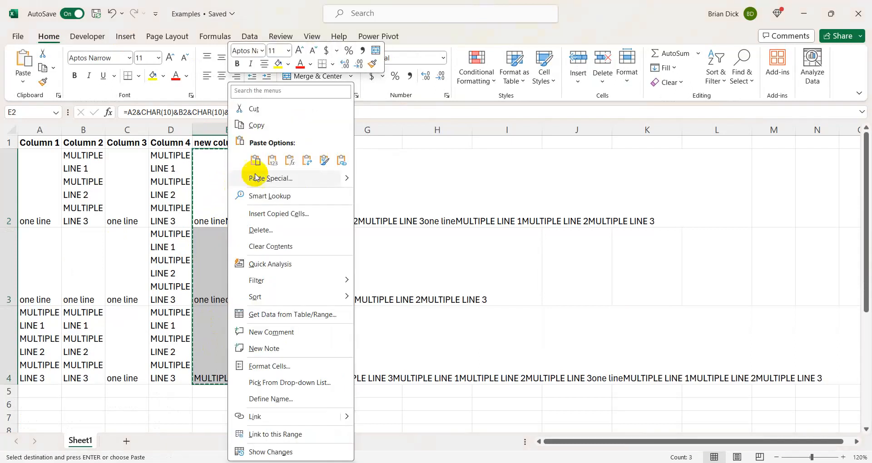
{"action": "left_click", "coordinate": [255, 160]}
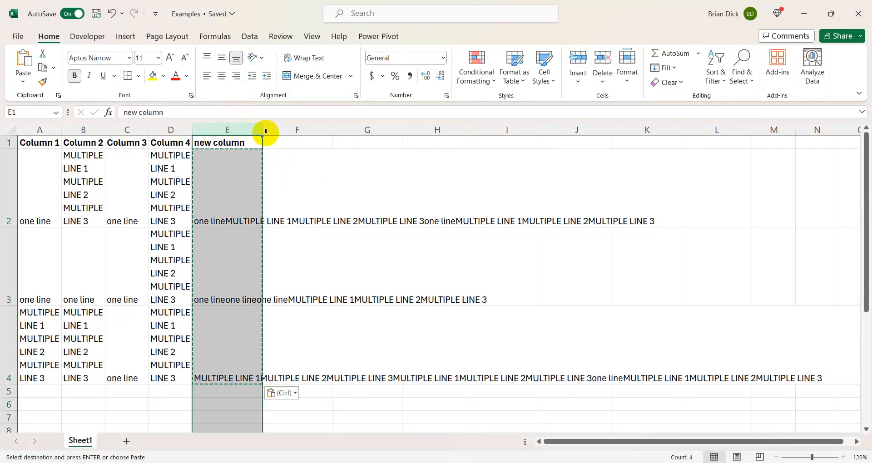
{"action": "left_click", "coordinate": [249, 36]}
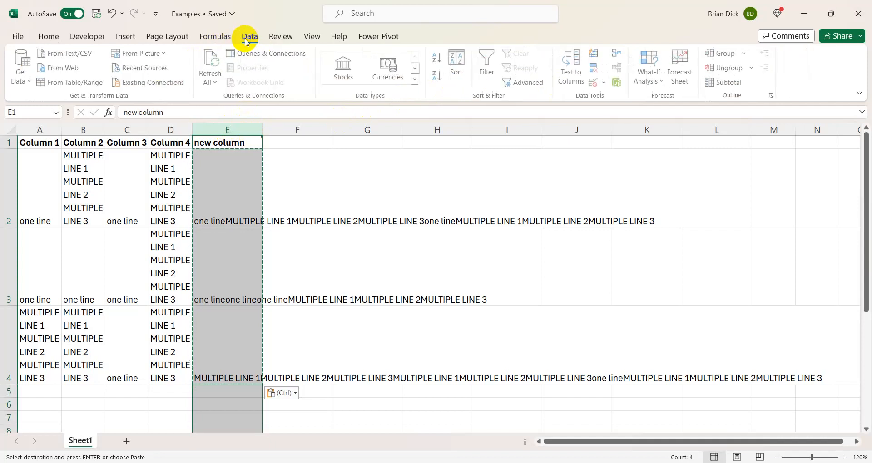
{"action": "mouse_move", "coordinate": [571, 66]}
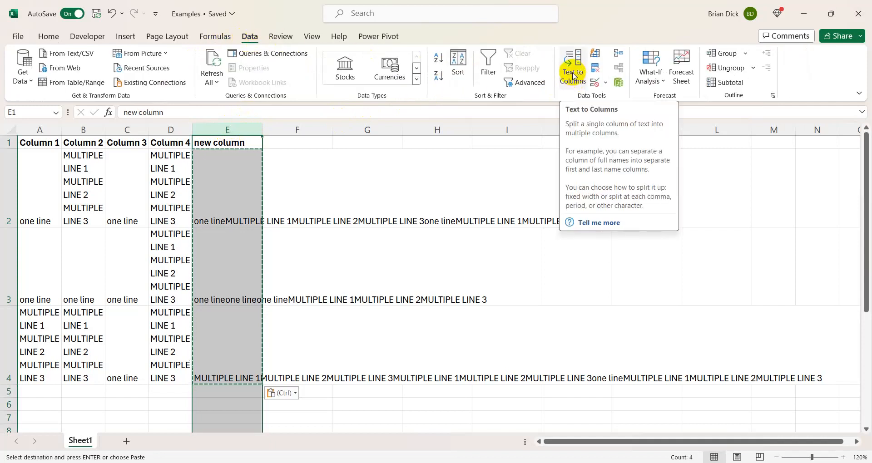
Step: Split column E with Text to Columns, delimited on a line-break character (Other, Ctrl+J) instead of Tab
{"action": "left_click", "coordinate": [572, 67]}
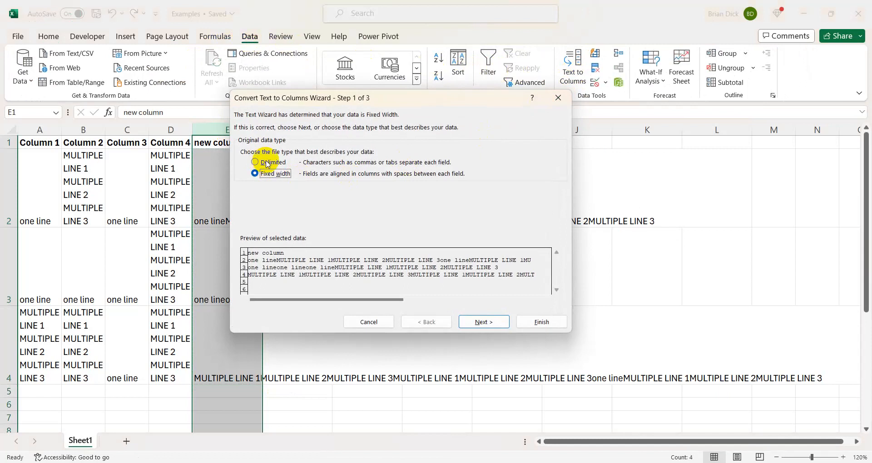
{"action": "left_click", "coordinate": [255, 162]}
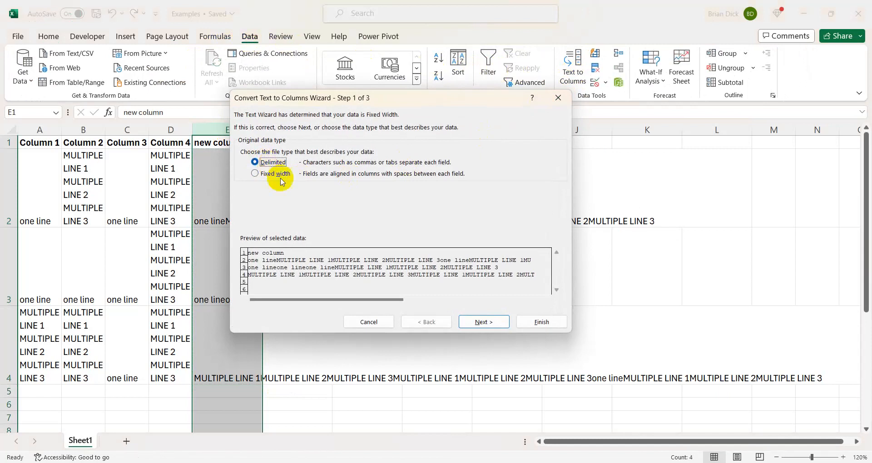
{"action": "left_click", "coordinate": [483, 322]}
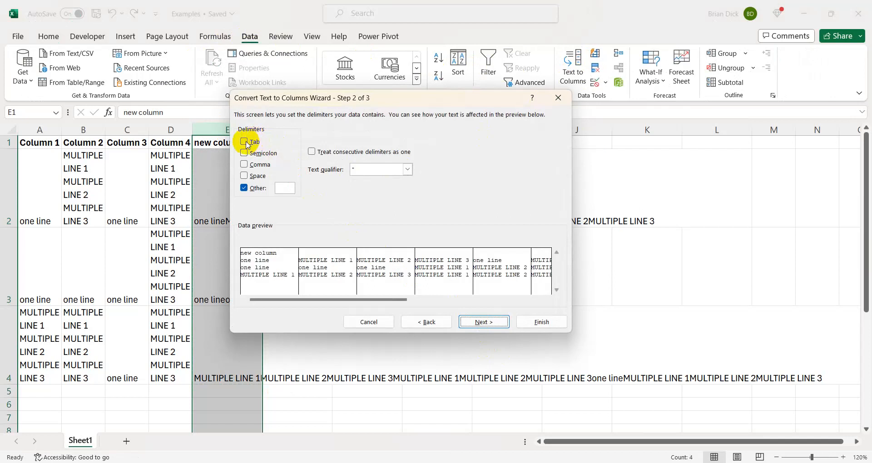
{"action": "left_click", "coordinate": [244, 142]}
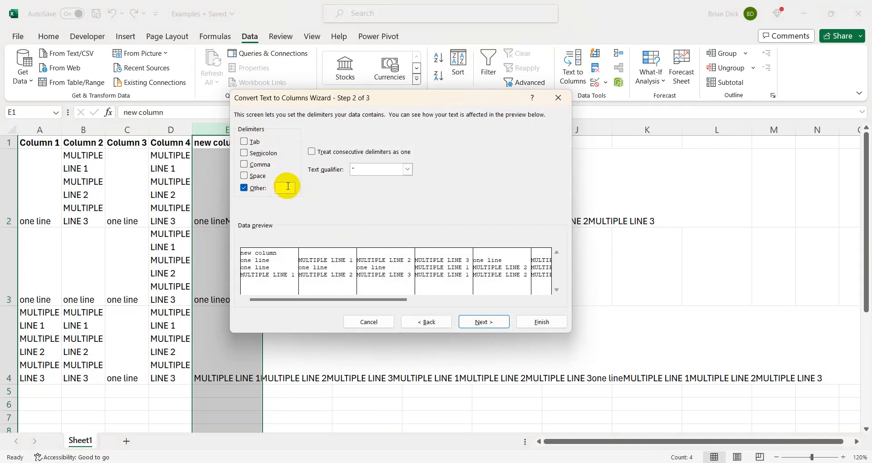
{"action": "left_click", "coordinate": [276, 187]}
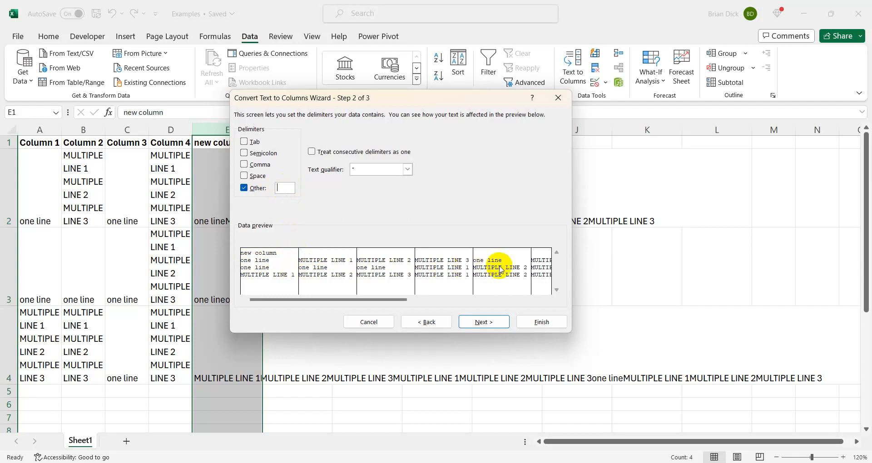
{"action": "left_click", "coordinate": [483, 321]}
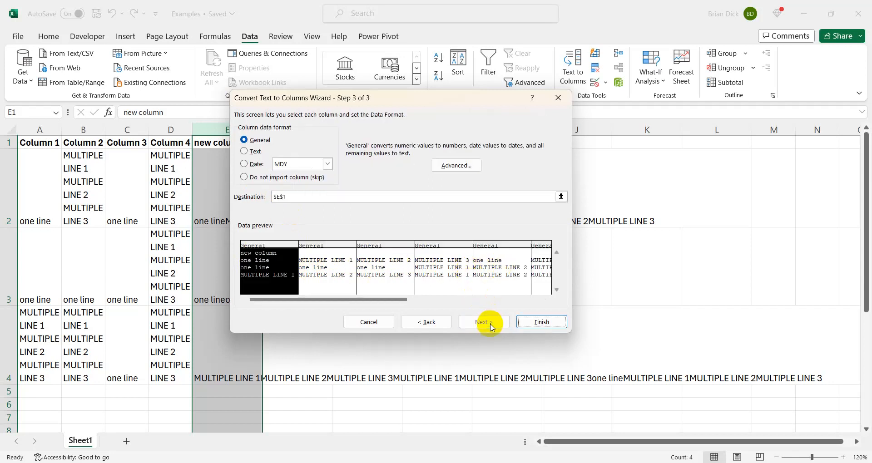
{"action": "left_click", "coordinate": [540, 322]}
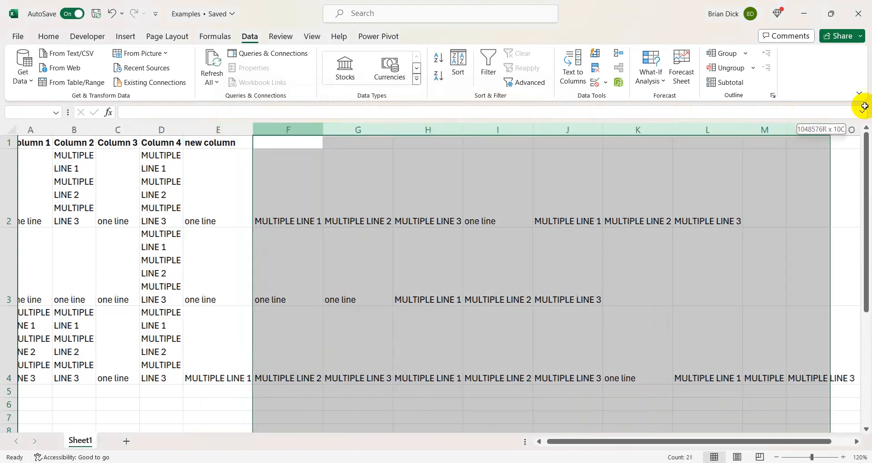
Step: Delete the original source columns A to E, then check the split values in cells D2 and G2
{"action": "scroll", "scroll_direction": "right", "scroll_amount": 3}
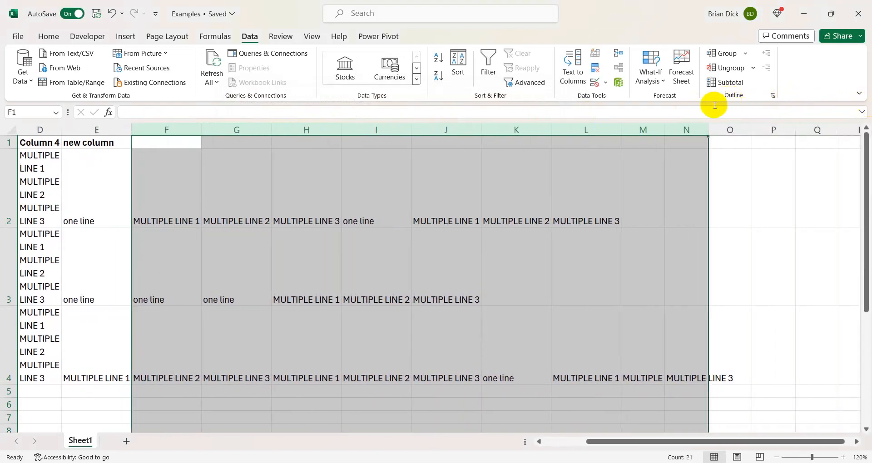
{"action": "scroll", "scroll_direction": "right", "scroll_amount": 3}
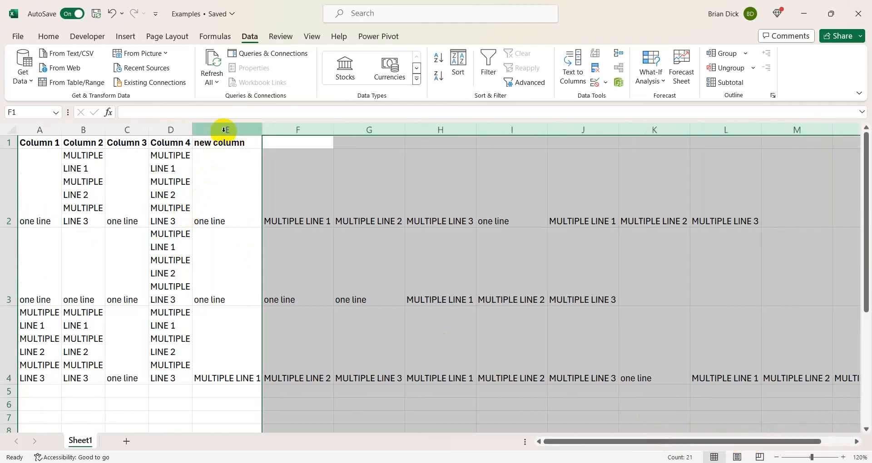
{"action": "right_click", "coordinate": [226, 129]}
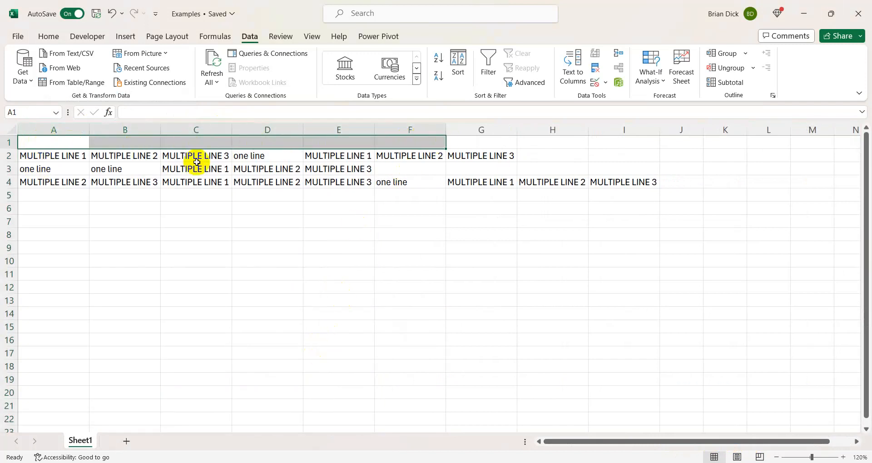
{"action": "left_click", "coordinate": [267, 156]}
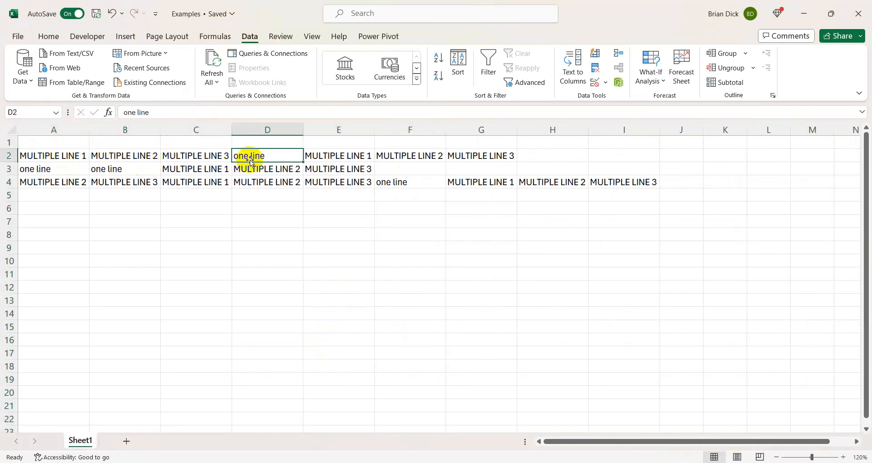
{"action": "left_click", "coordinate": [480, 156]}
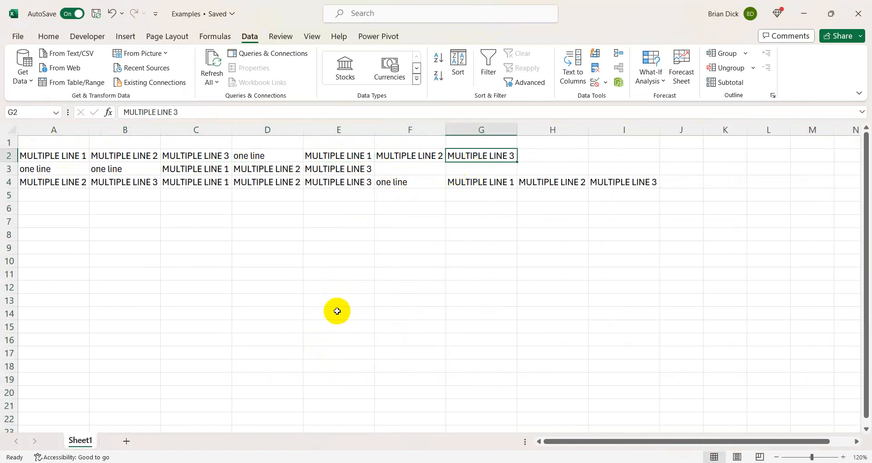
{"action": "mouse_move", "coordinate": [340, 300]}
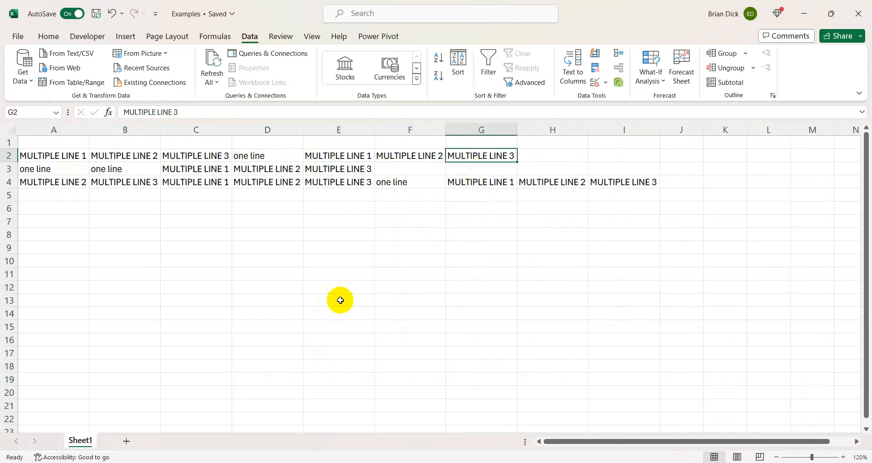
{"action": "mouse_move", "coordinate": [228, 182]}
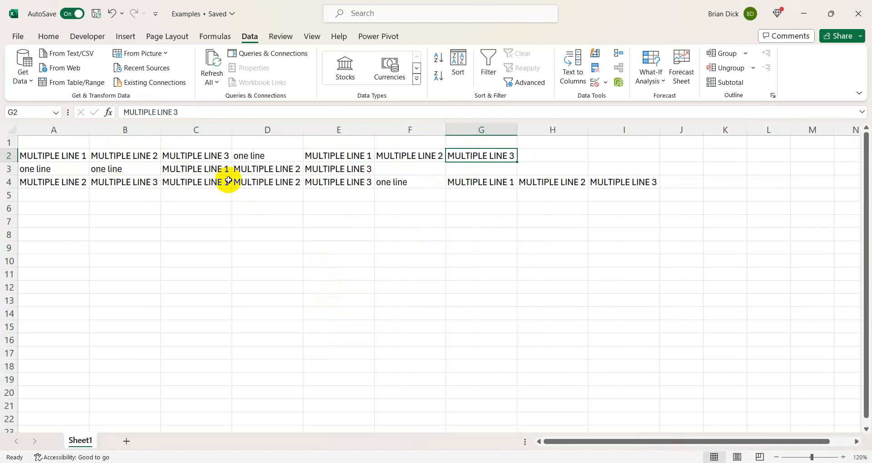
{"action": "mouse_move", "coordinate": [387, 194]}
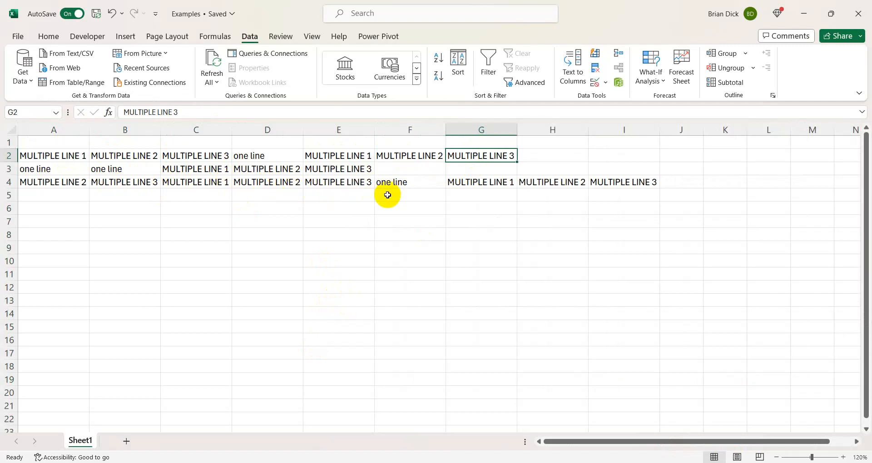
{"action": "mouse_move", "coordinate": [388, 186]}
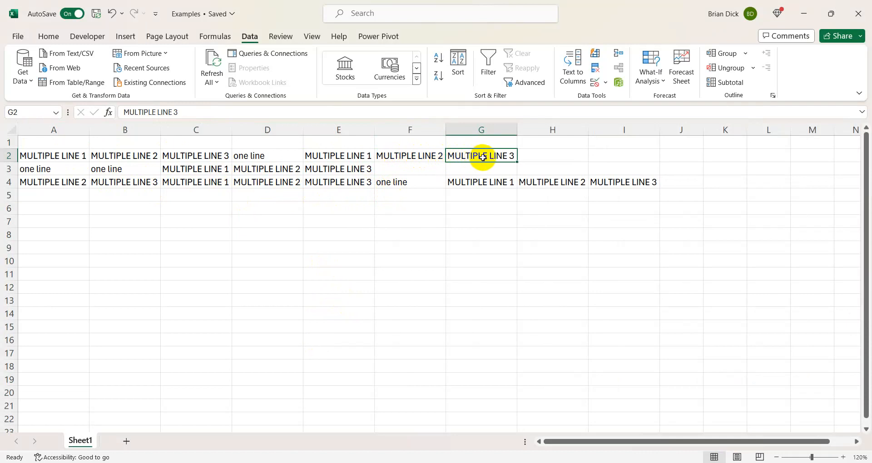
{"action": "mouse_move", "coordinate": [533, 171]}
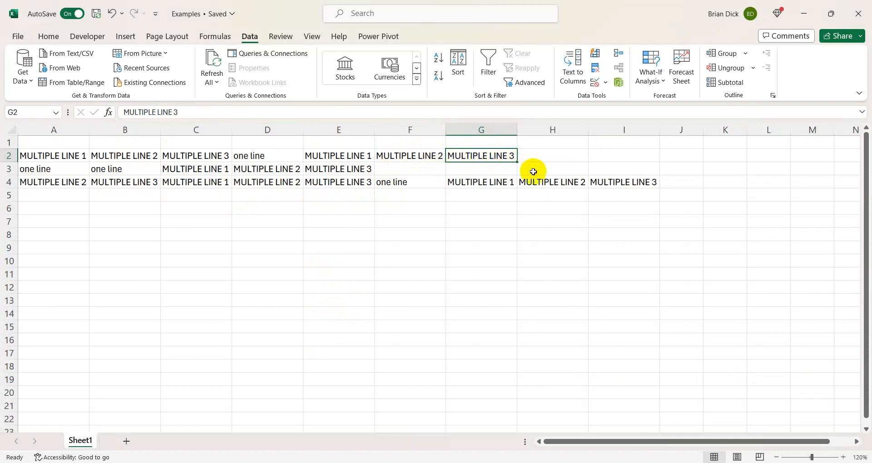